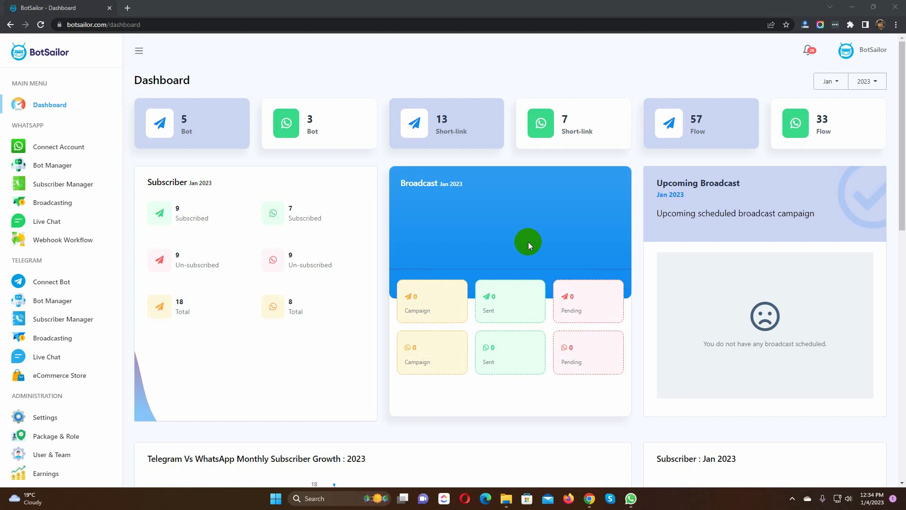
# Step: Go to the WhatsApp Bot Manager and select the Chatbotzzz bot
pyautogui.click(51, 165)
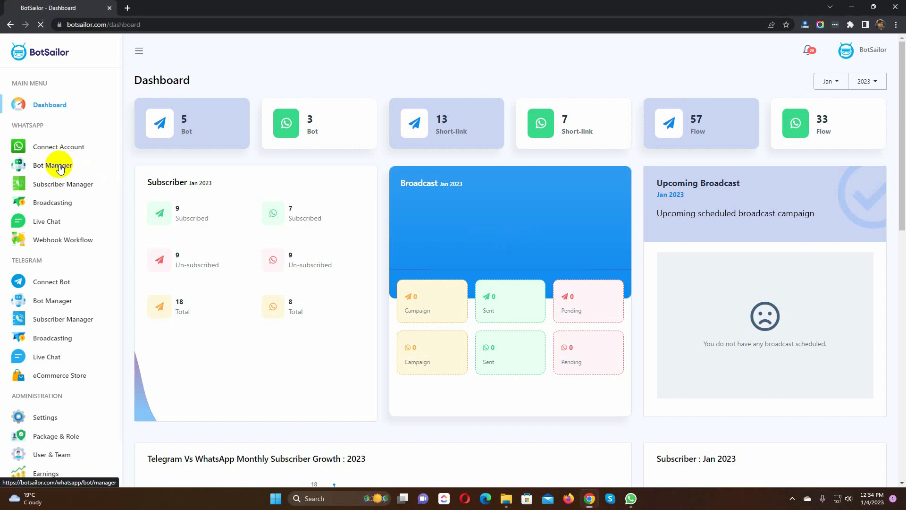
pyautogui.click(52, 165)
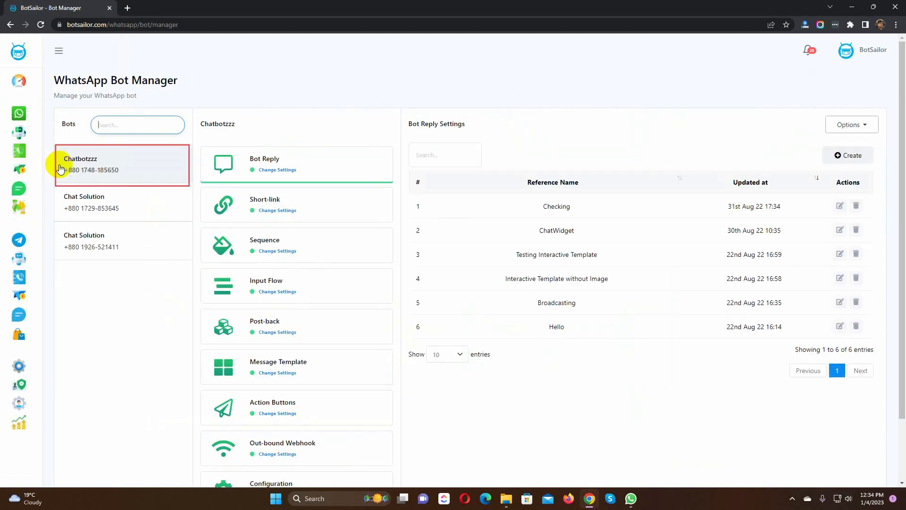
pyautogui.moveTo(112, 167)
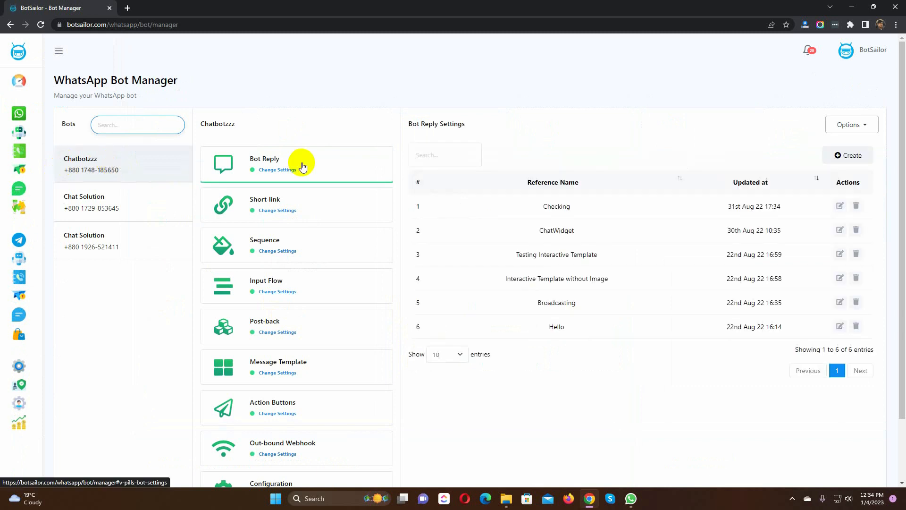
# Step: Show Chatbotzzz's Message Template settings with its approved template and empty variables list
pyautogui.click(278, 367)
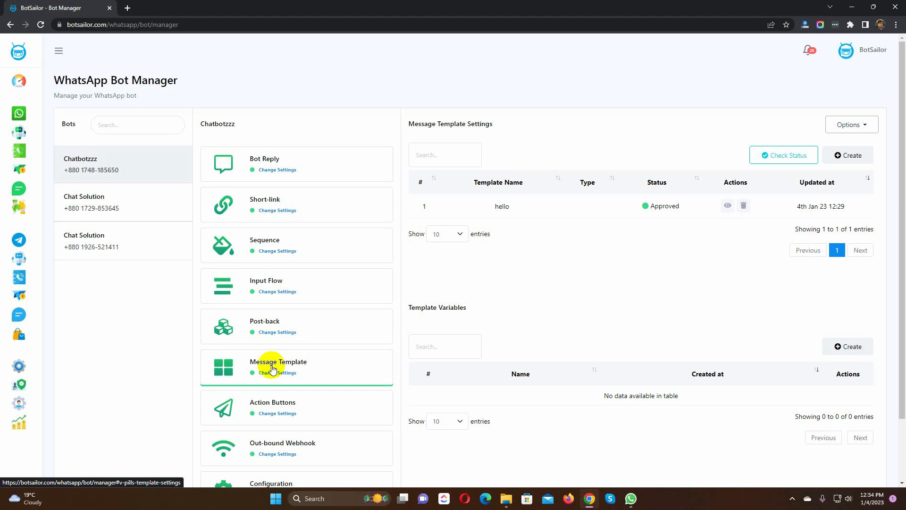
pyautogui.moveTo(412, 307)
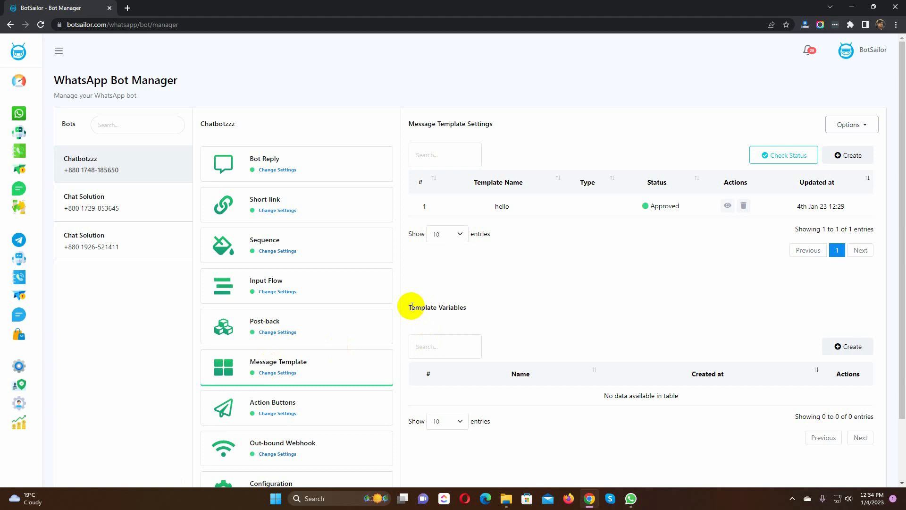
pyautogui.moveTo(409, 314)
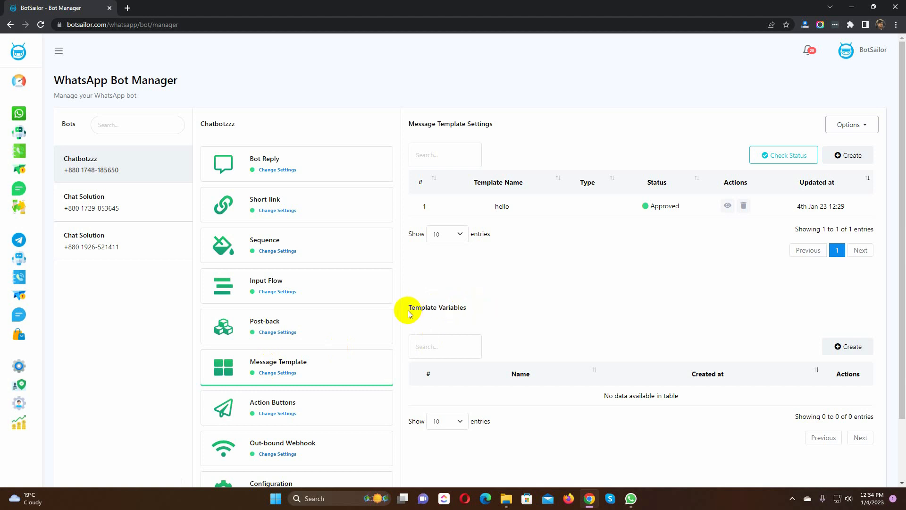
pyautogui.doubleClick(437, 307)
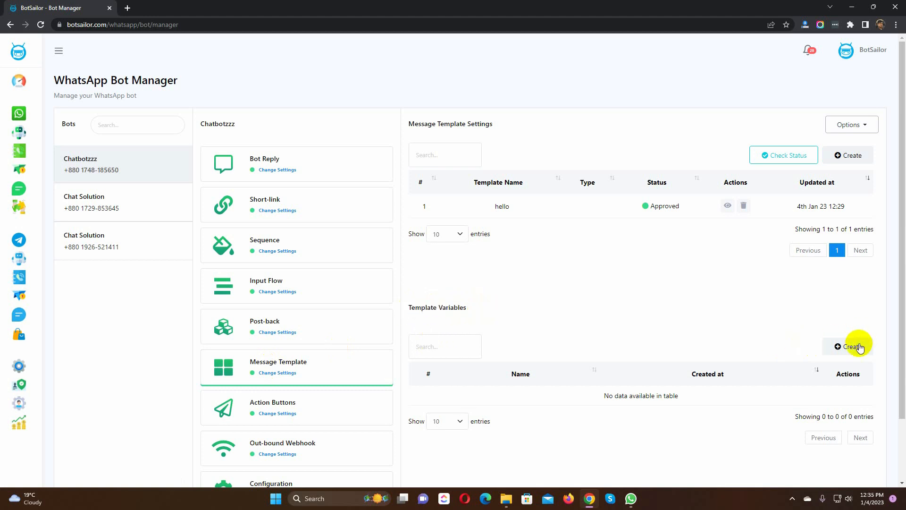
# Step: Create two template variables named deliverydate and totalprice
pyautogui.click(857, 346)
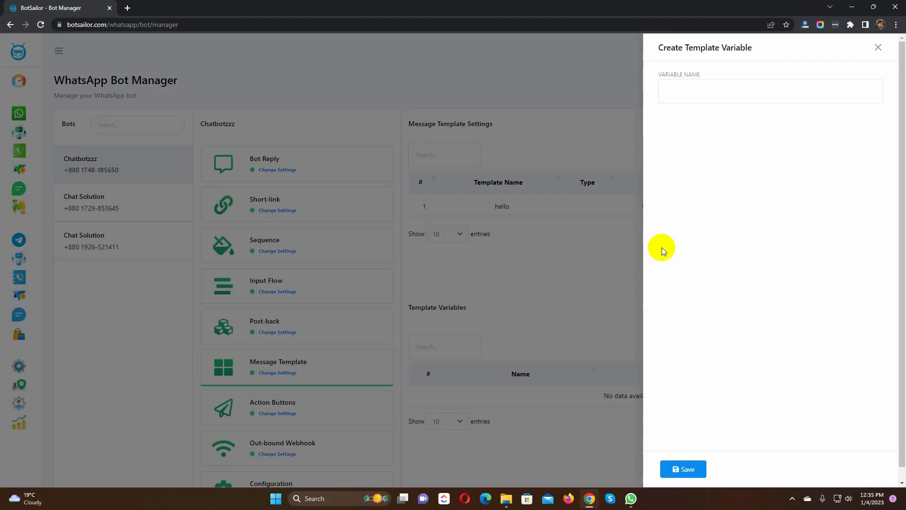
pyautogui.write('deliverydate')
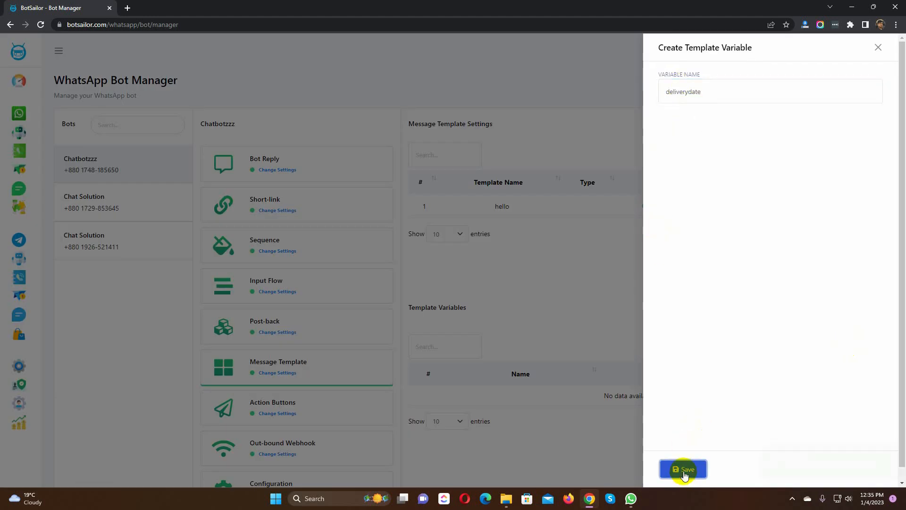
pyautogui.click(683, 469)
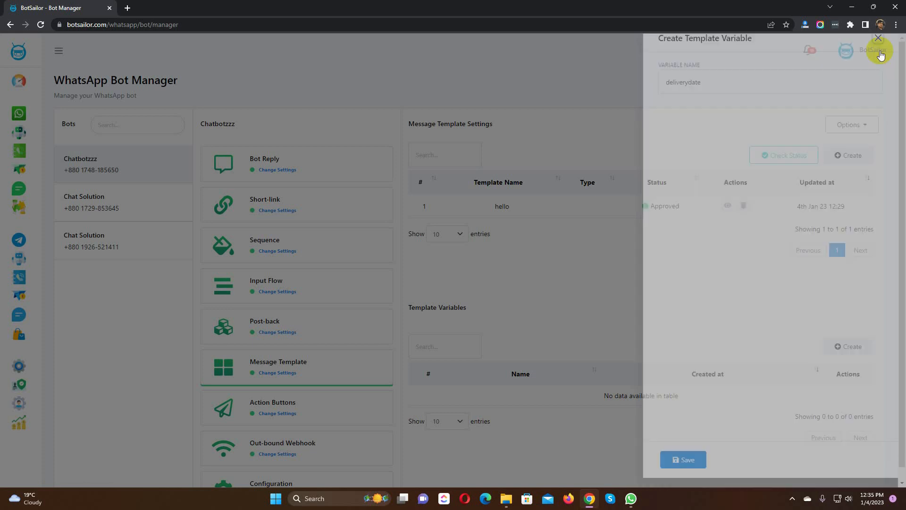
pyautogui.click(877, 38)
pyautogui.write('tot')
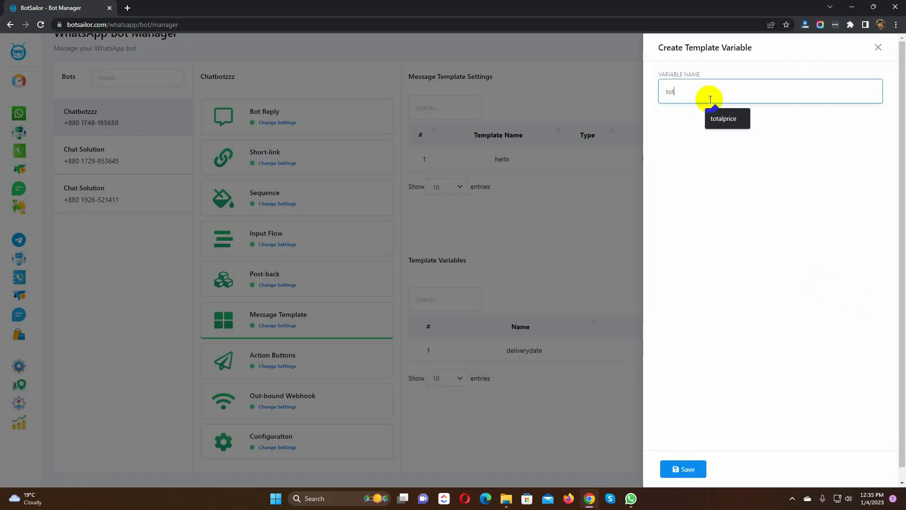
pyautogui.click(683, 469)
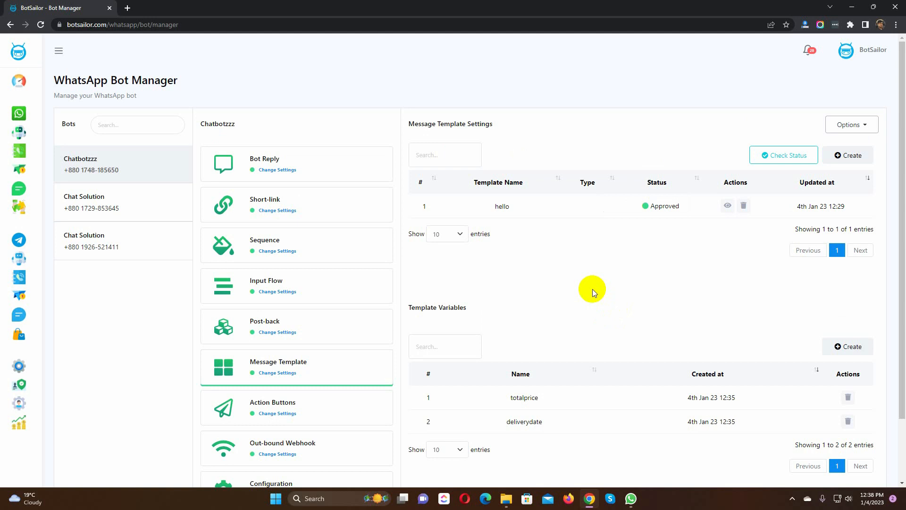
pyautogui.click(40, 25)
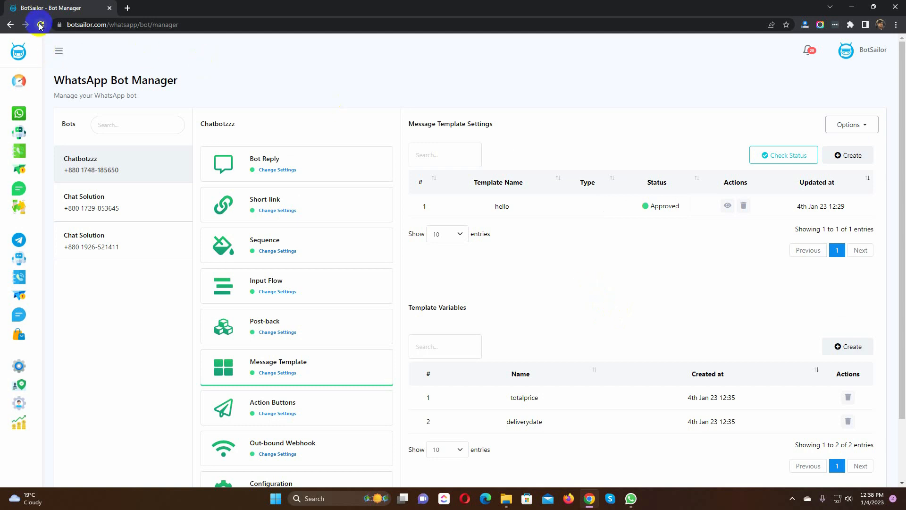
pyautogui.click(40, 24)
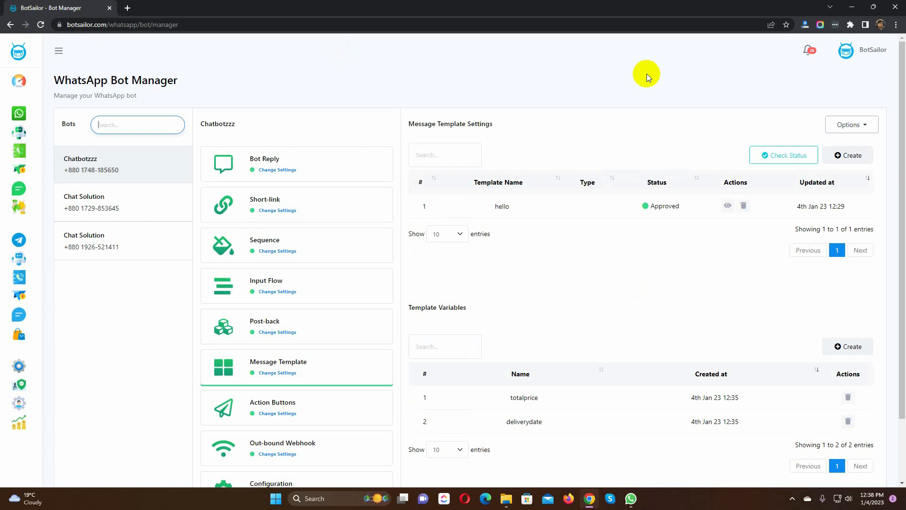
pyautogui.moveTo(409, 124)
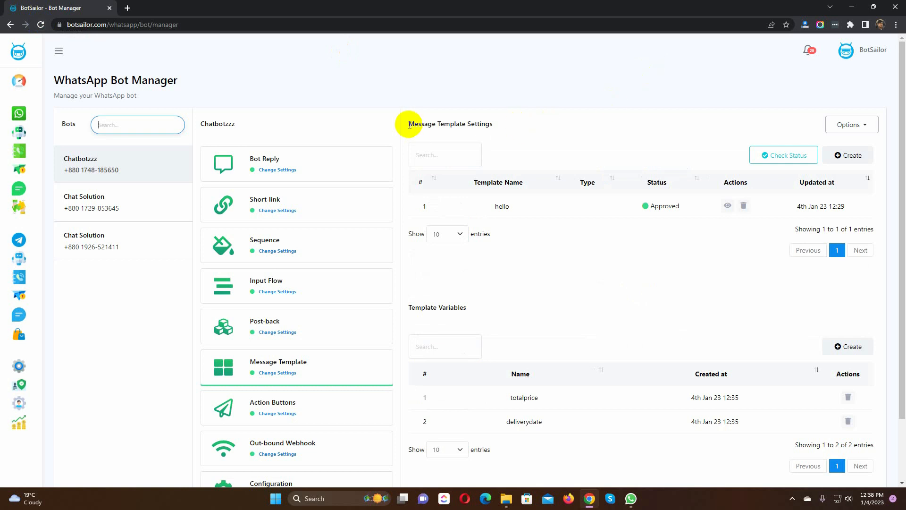
pyautogui.doubleClick(450, 124)
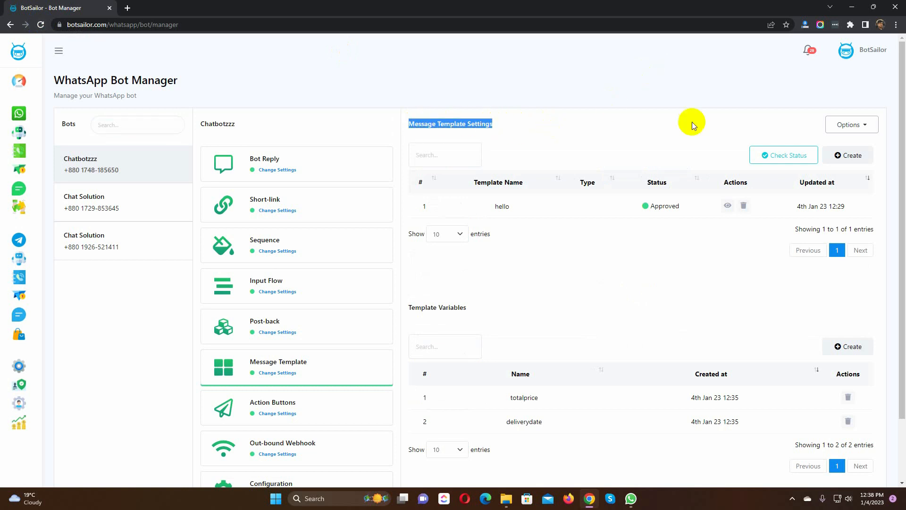
# Step: Start a new Transactional template named orderstatus with a Text header type
pyautogui.click(847, 155)
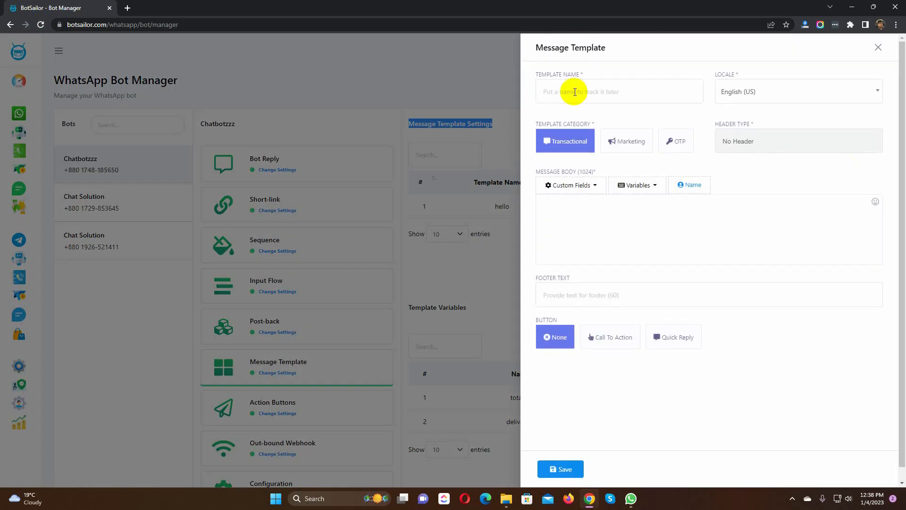
pyautogui.write('orderstat')
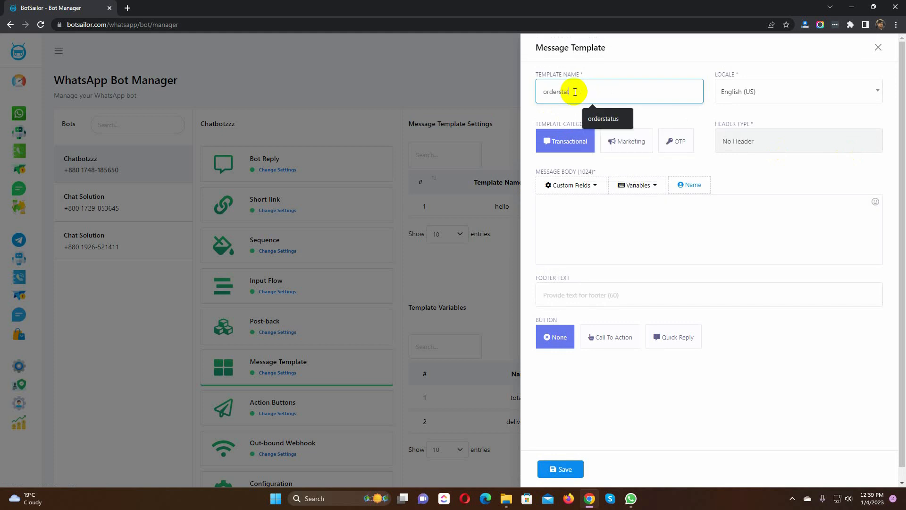
pyautogui.click(798, 91)
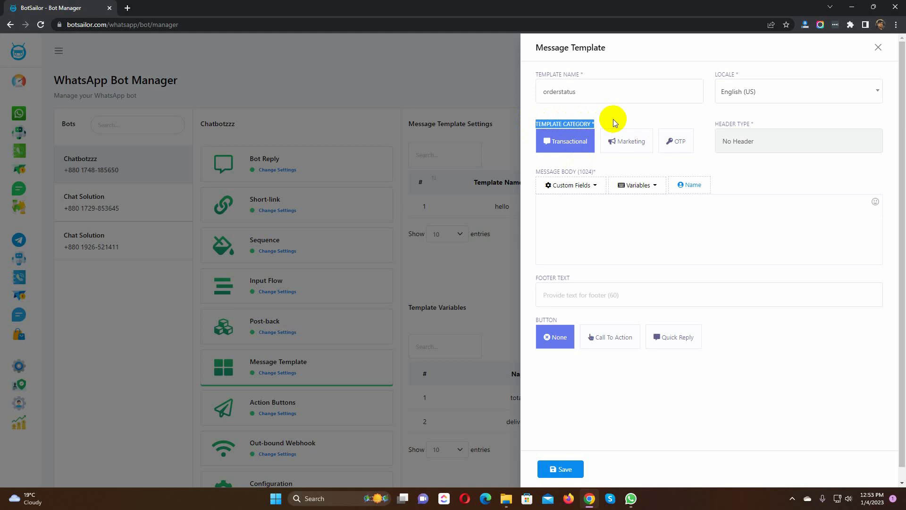
pyautogui.moveTo(710, 155)
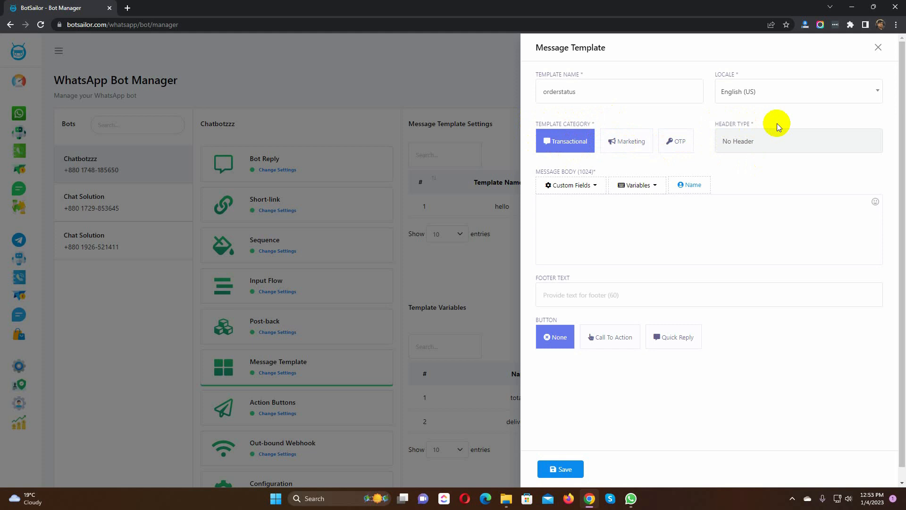
pyautogui.click(798, 141)
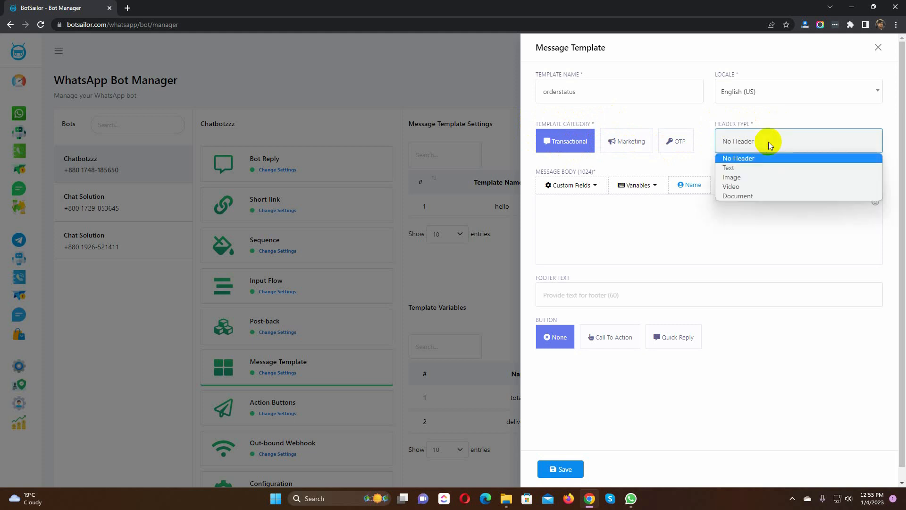
pyautogui.moveTo(750, 176)
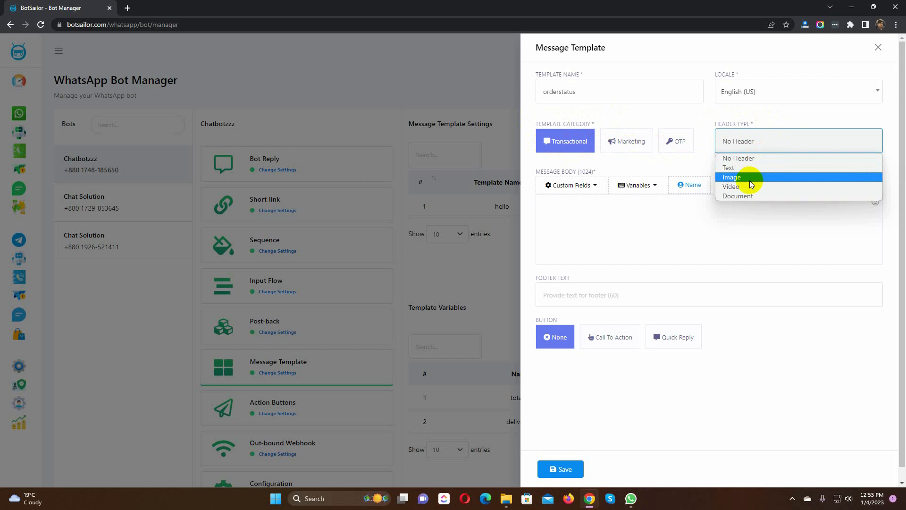
pyautogui.moveTo(749, 196)
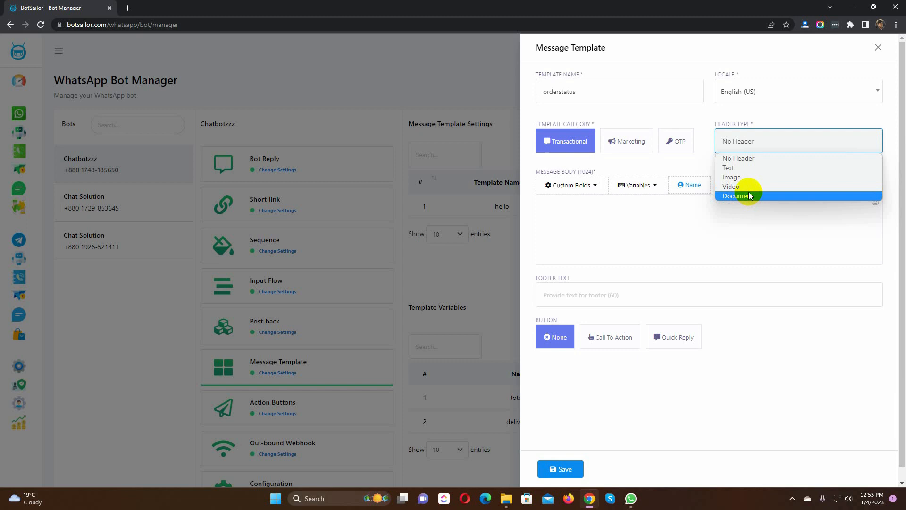
pyautogui.click(728, 168)
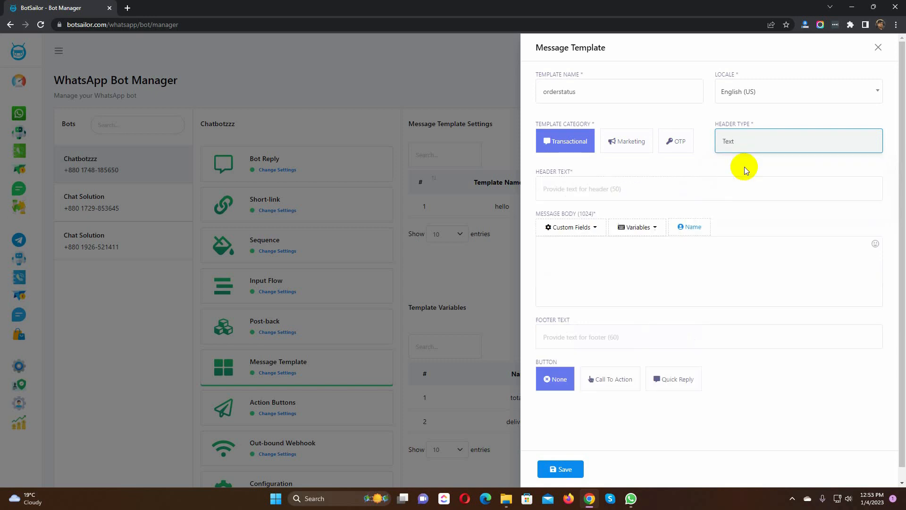
# Step: Use the saved order-submitted header text and begin the body with Hello plus the recipient's Name
pyautogui.doubleClick(555, 172)
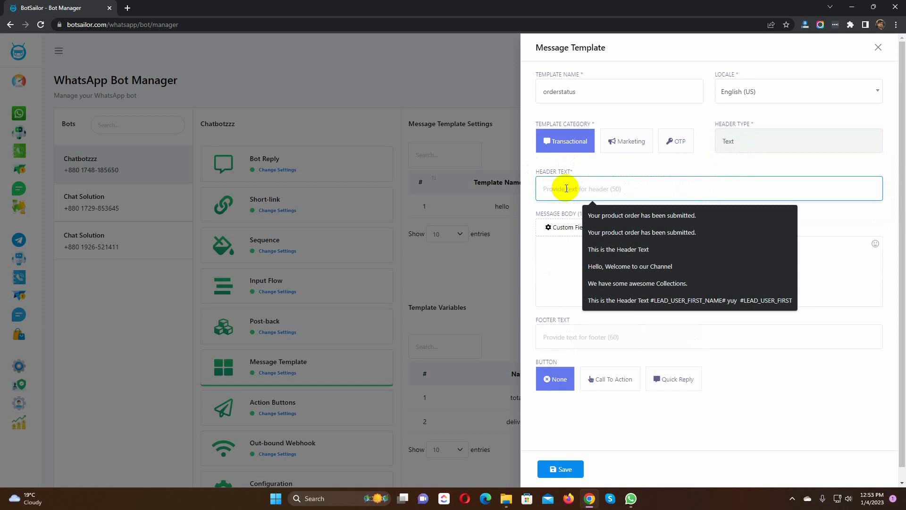
pyautogui.click(642, 215)
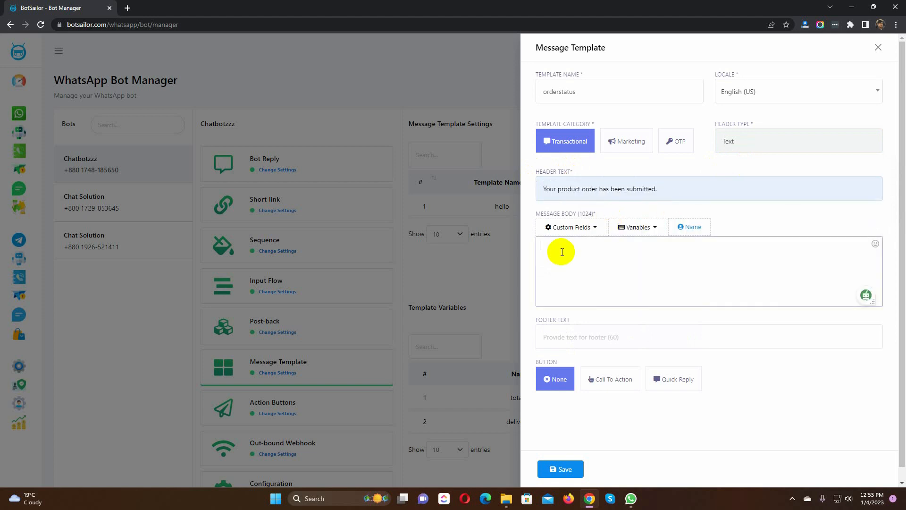
pyautogui.write('Hello')
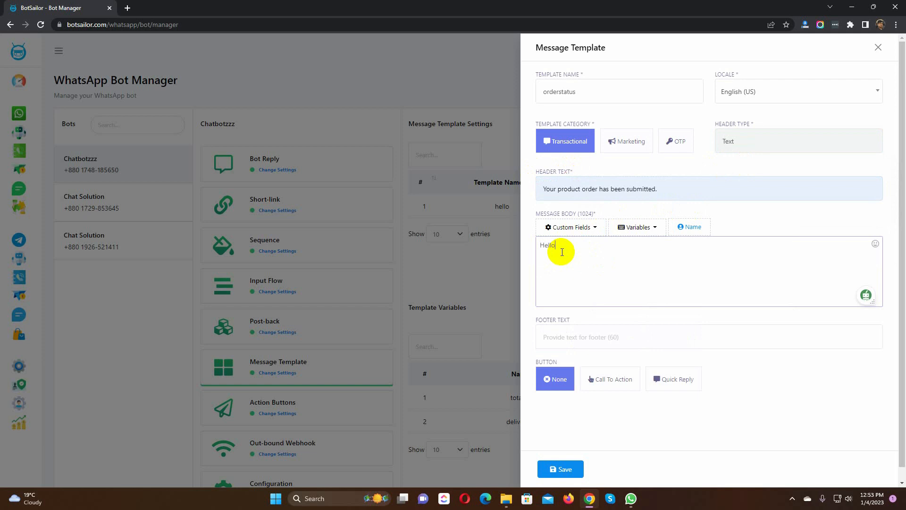
pyautogui.click(689, 227)
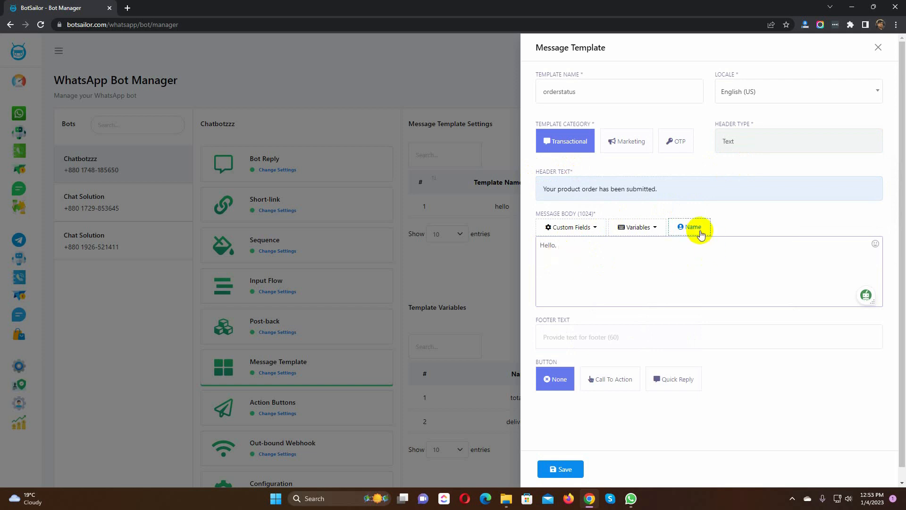
pyautogui.click(689, 227)
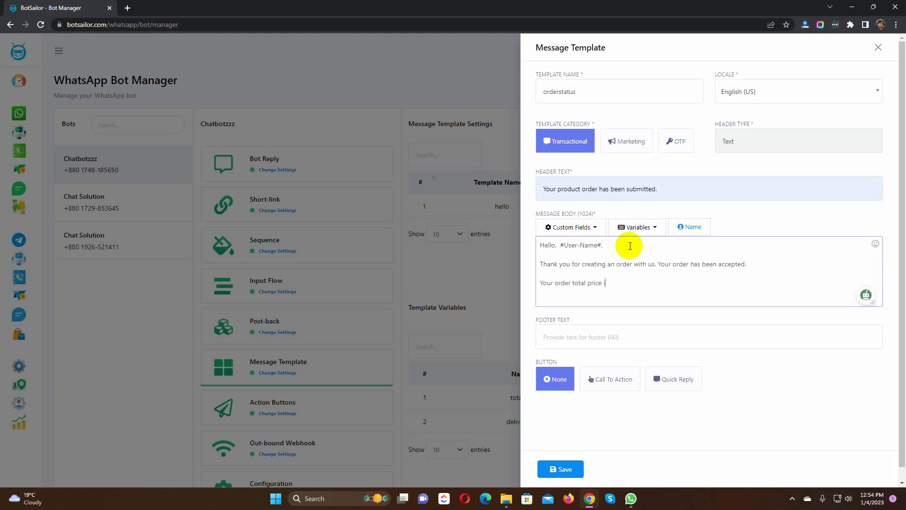
# Step: Finish the body with totalprice and deliverydate variables, ending 'Thanks and regards'
pyautogui.write('is:')
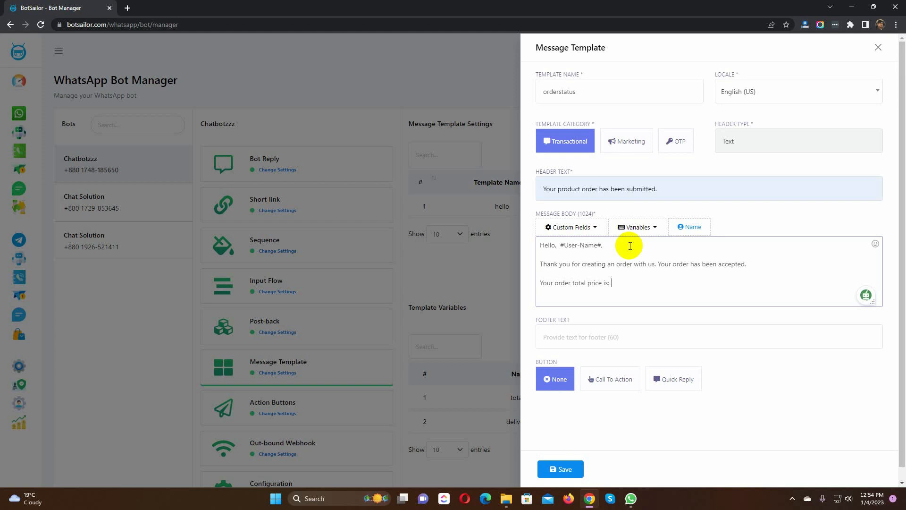
pyautogui.click(636, 227)
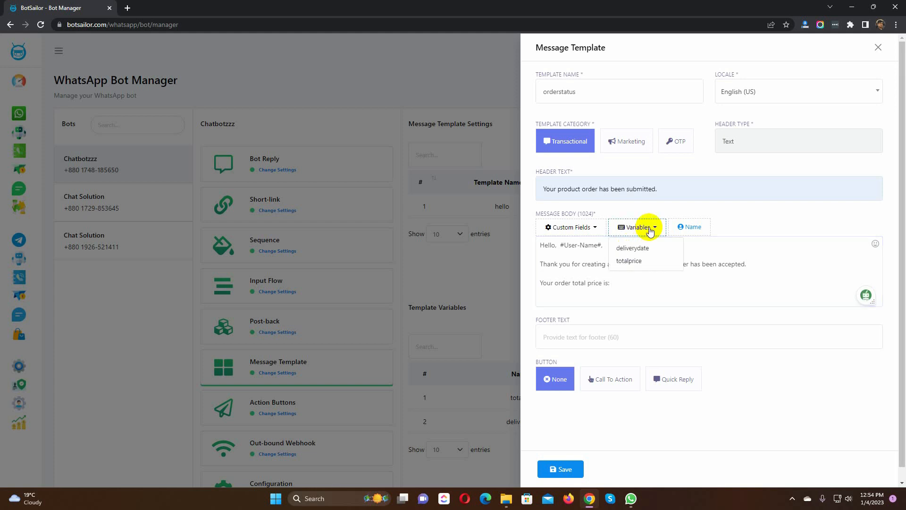
pyautogui.click(629, 261)
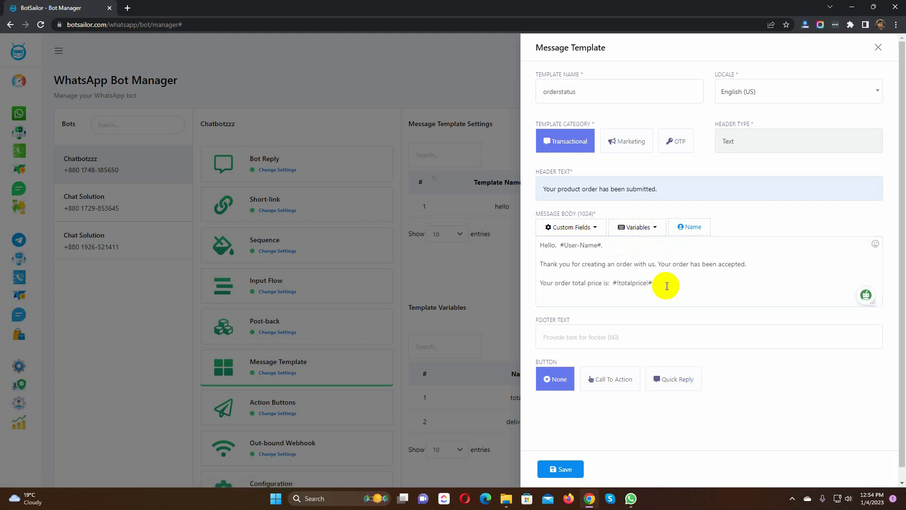
pyautogui.write('Y')
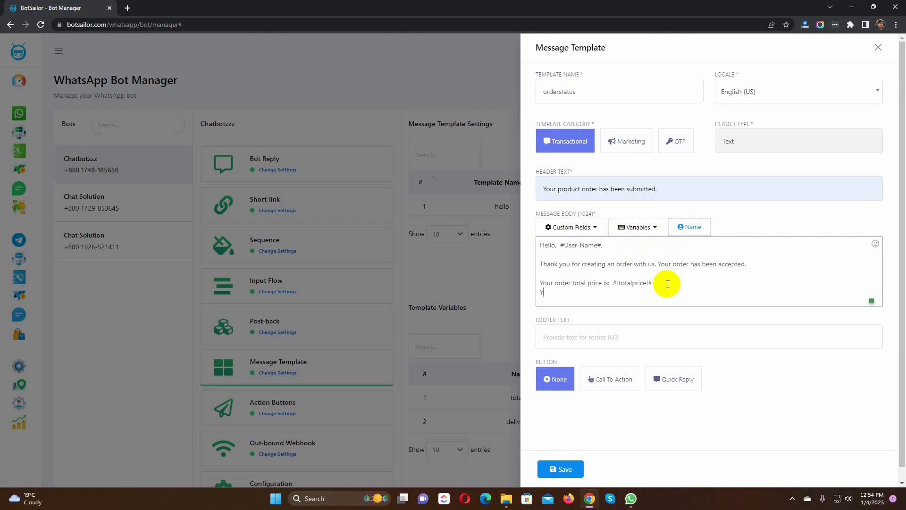
pyautogui.write('our order delivery date is')
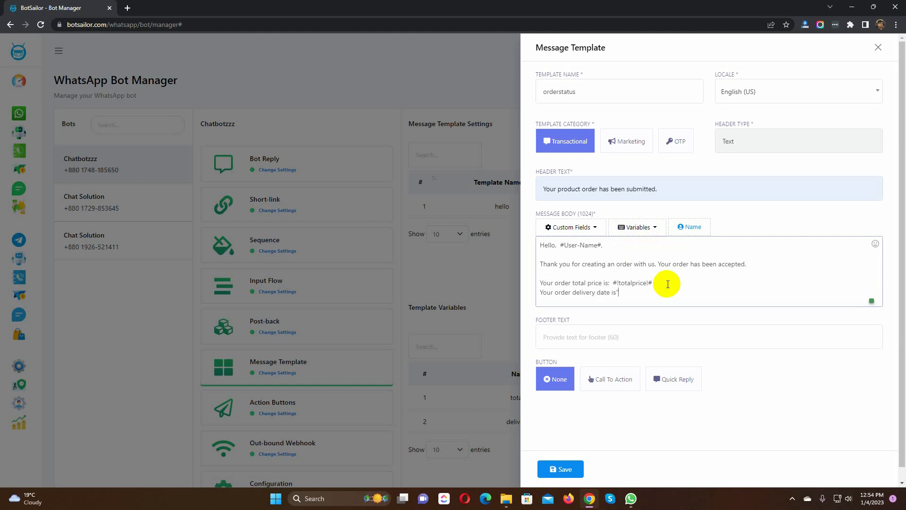
pyautogui.write('#!deliverydate!#')
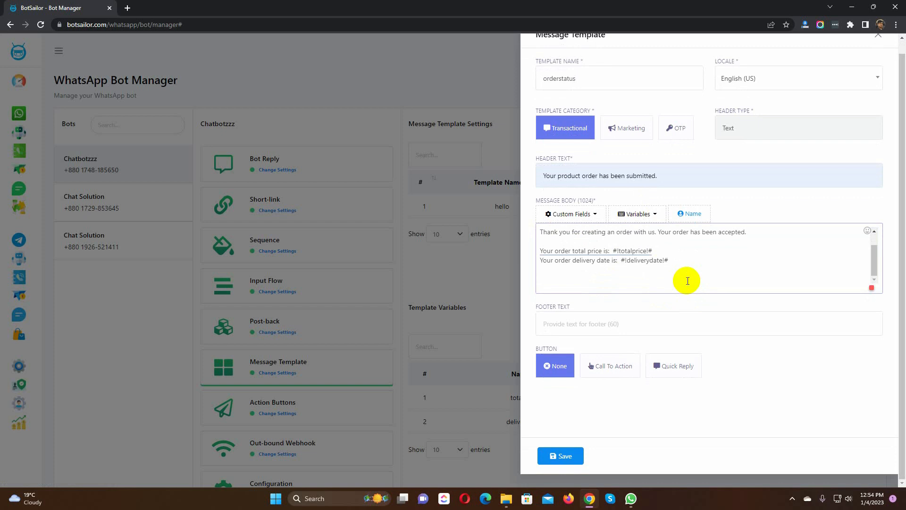
pyautogui.write('Thanks and regards')
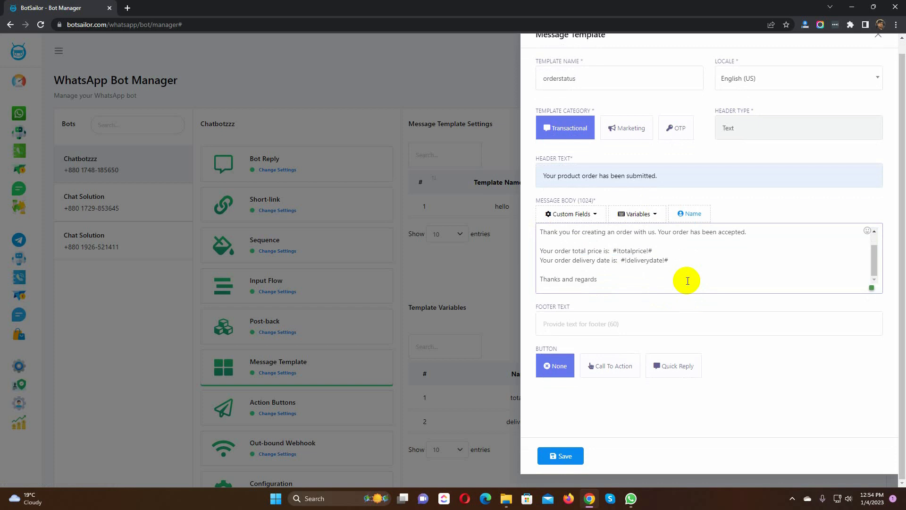
pyautogui.moveTo(535, 310)
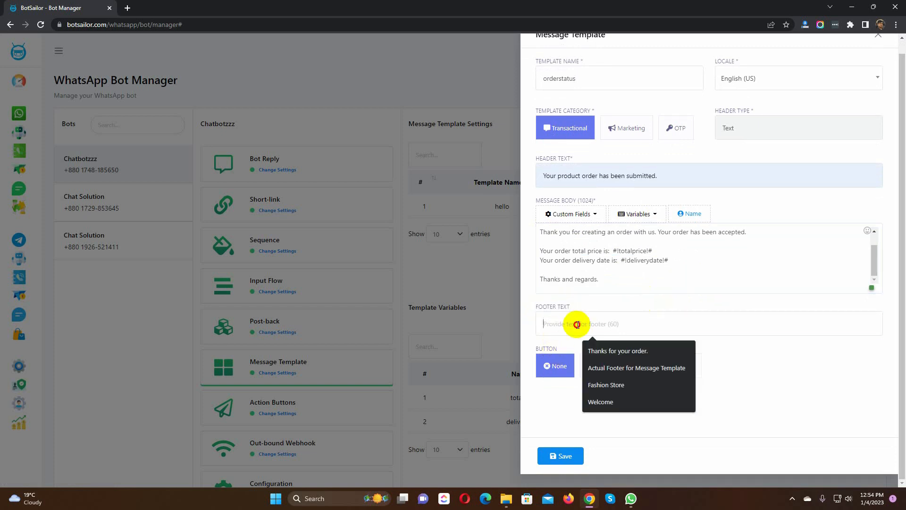
# Step: Set footer 'Thanks for your order.' and add a Quick Reply button labelled Know More
pyautogui.click(618, 351)
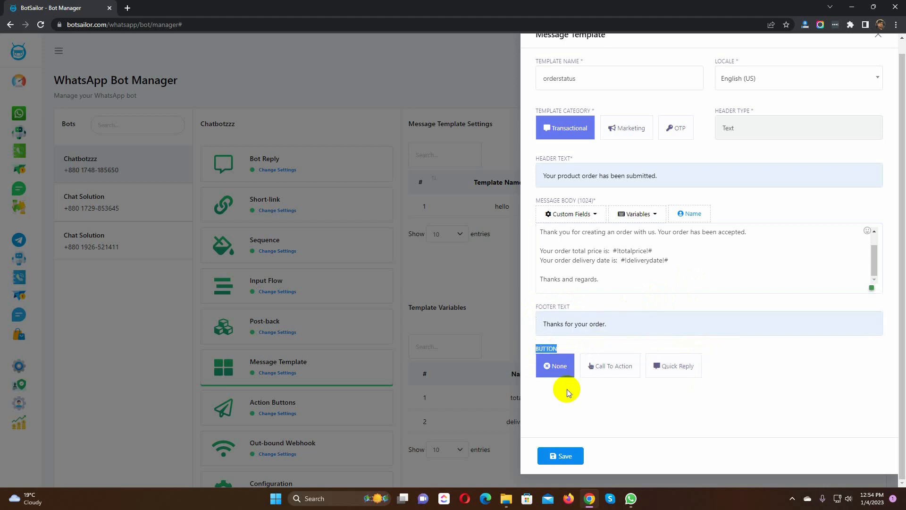
pyautogui.click(610, 366)
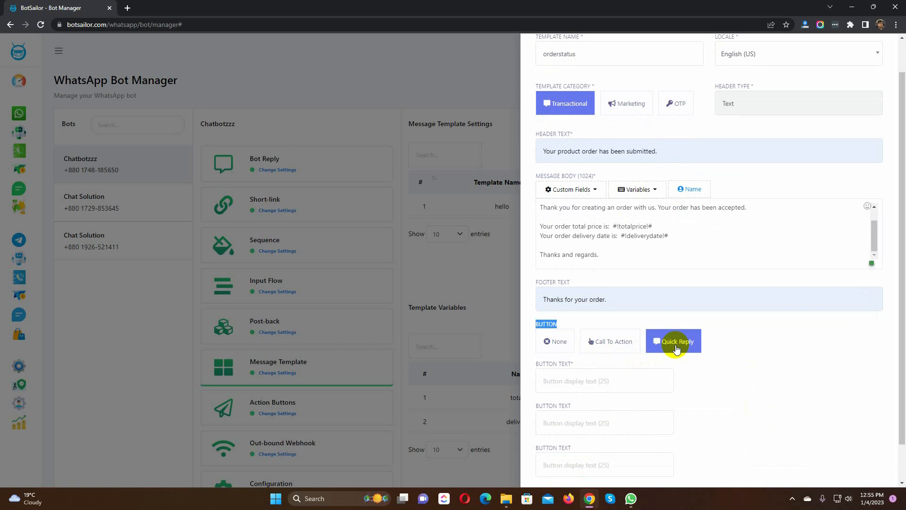
pyautogui.scroll(-3)
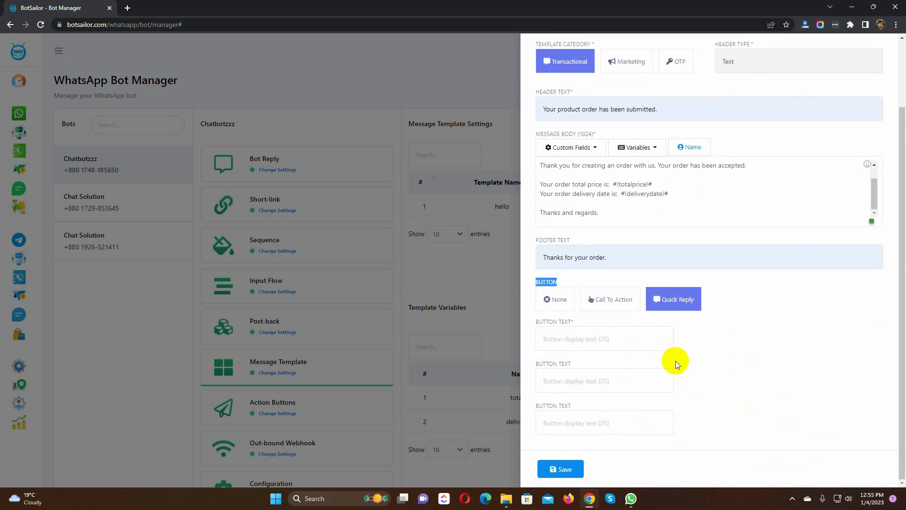
pyautogui.click(604, 339)
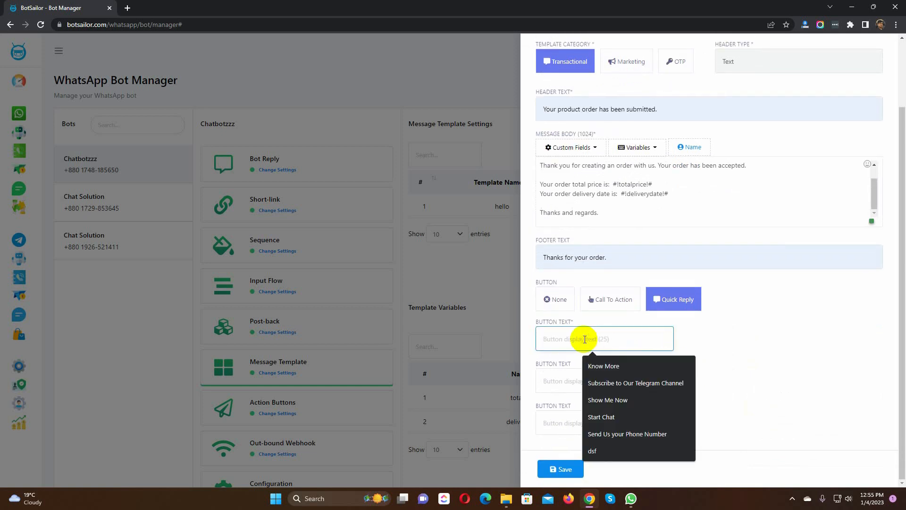
pyautogui.click(603, 366)
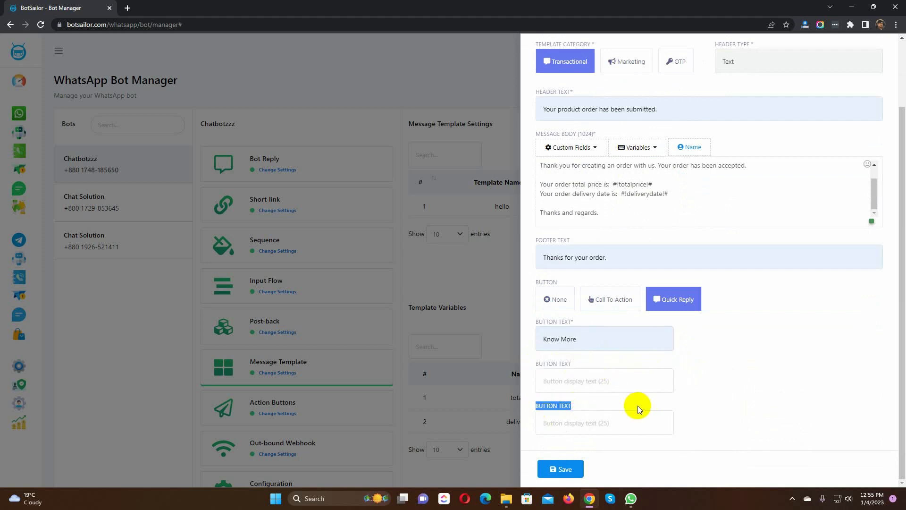
# Step: Save the orderstatus template and sync statuses so it shows Approved
pyautogui.click(560, 469)
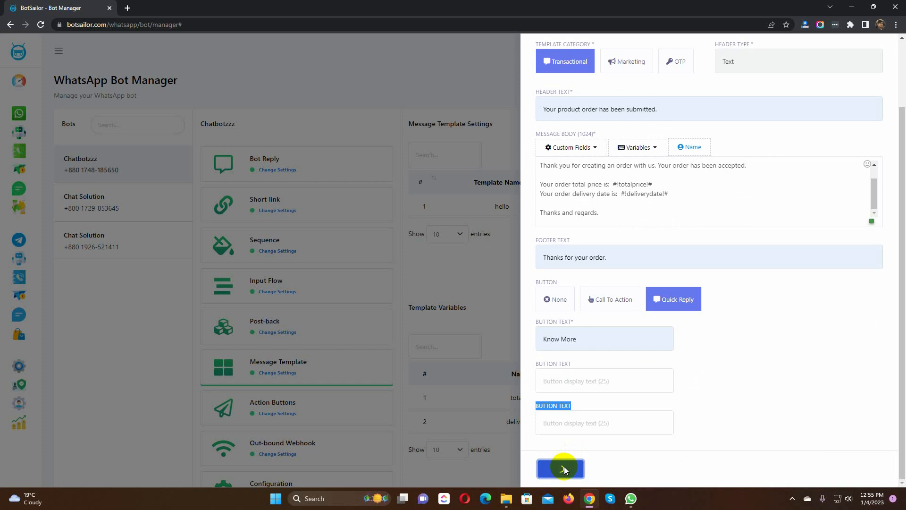
pyautogui.moveTo(766, 353)
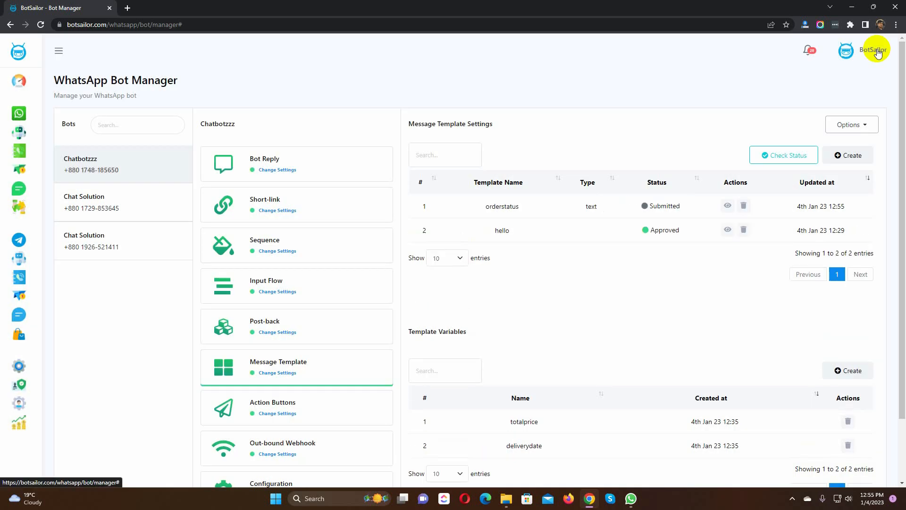
pyautogui.moveTo(580, 97)
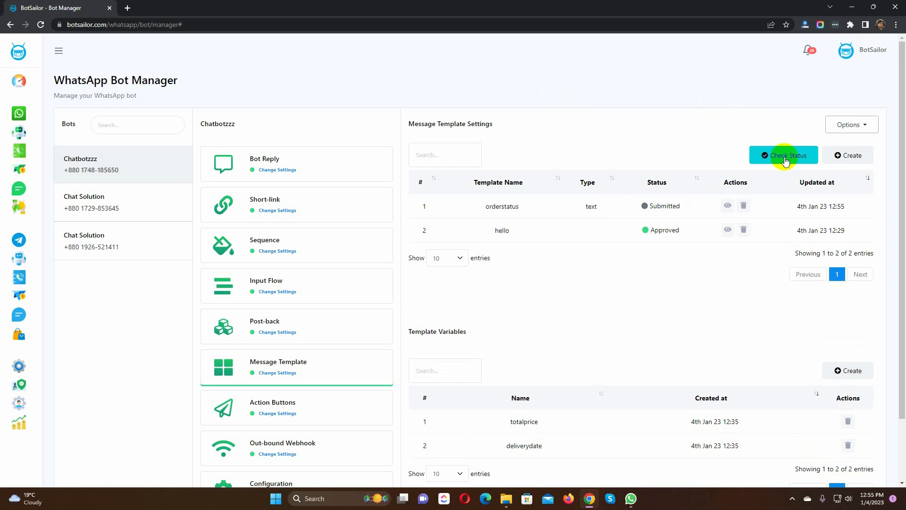
pyautogui.click(784, 155)
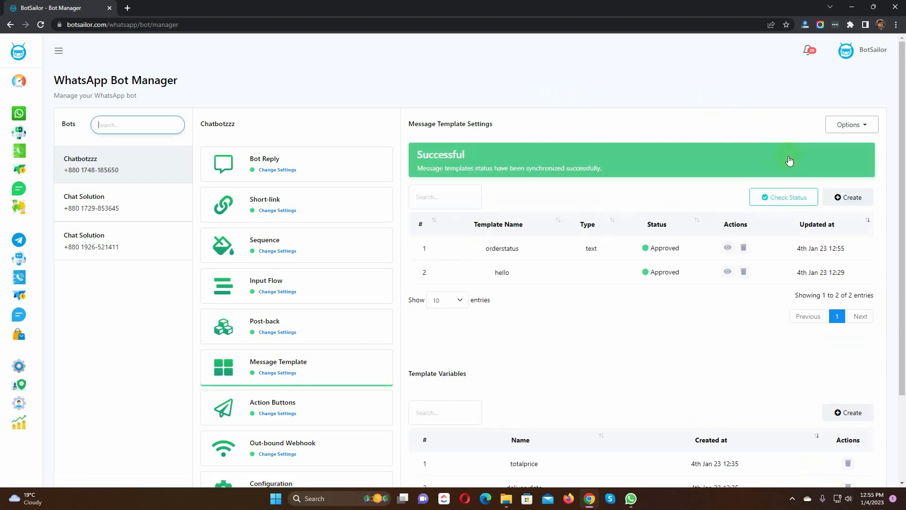
pyautogui.moveTo(537, 253)
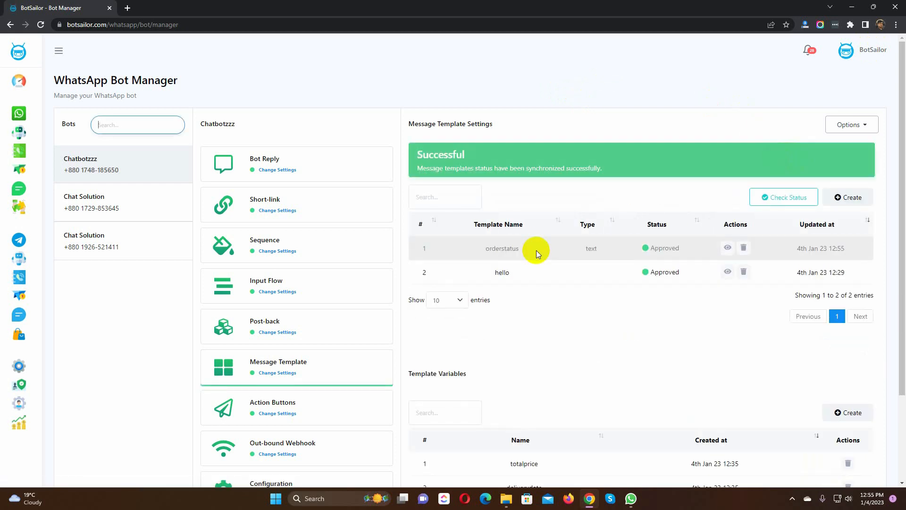
pyautogui.moveTo(685, 249)
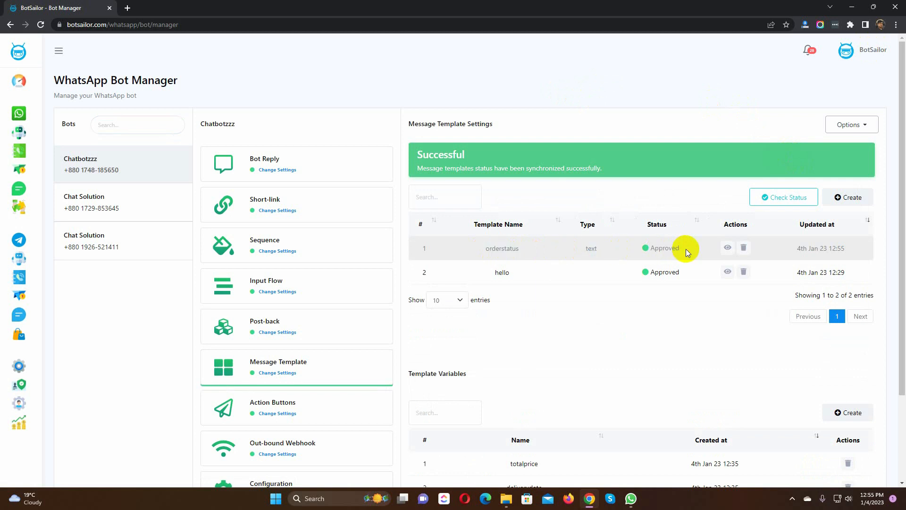
pyautogui.moveTo(608, 102)
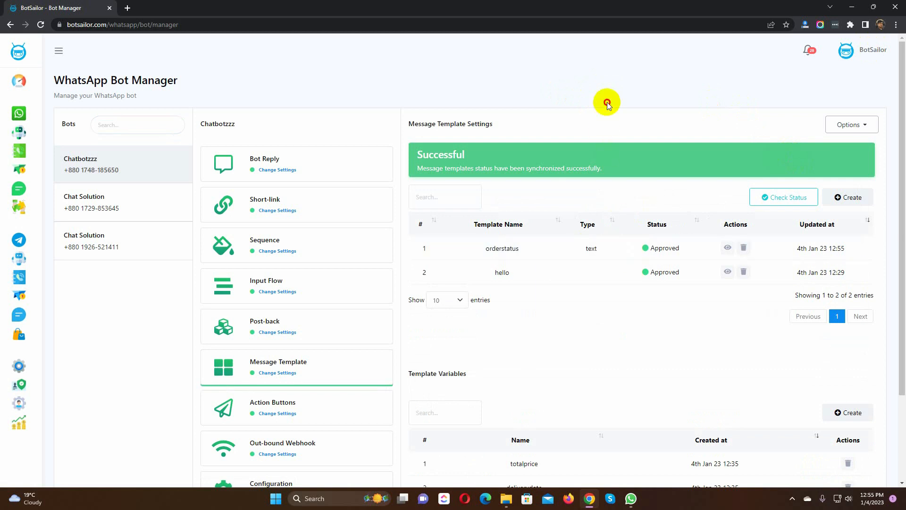
pyautogui.moveTo(567, 302)
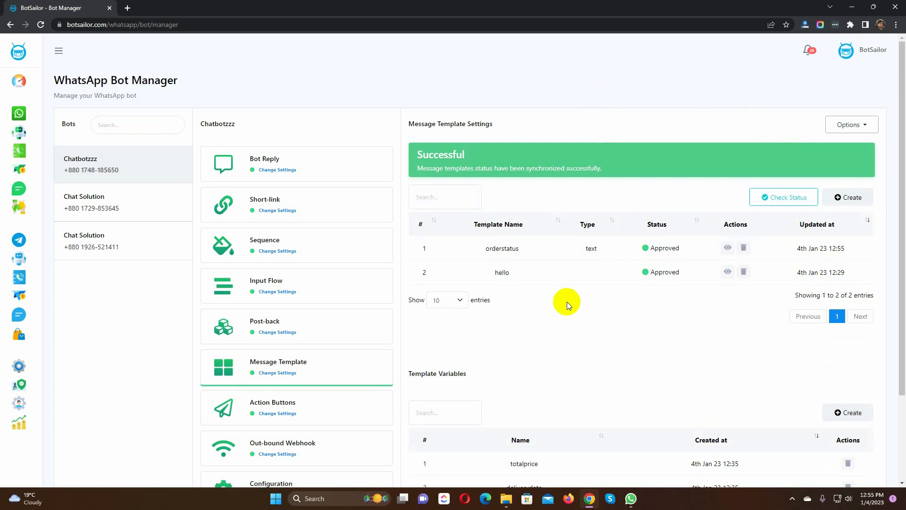
pyautogui.moveTo(19, 189)
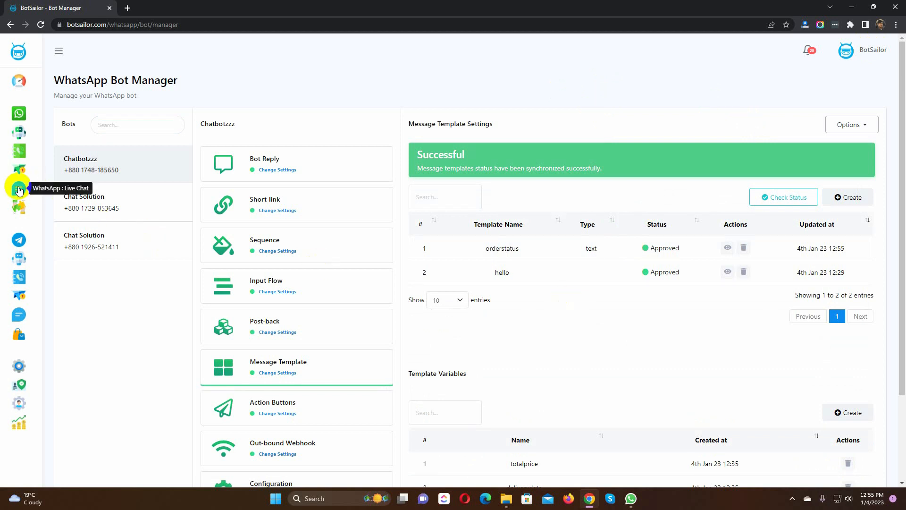
pyautogui.moveTo(19, 187)
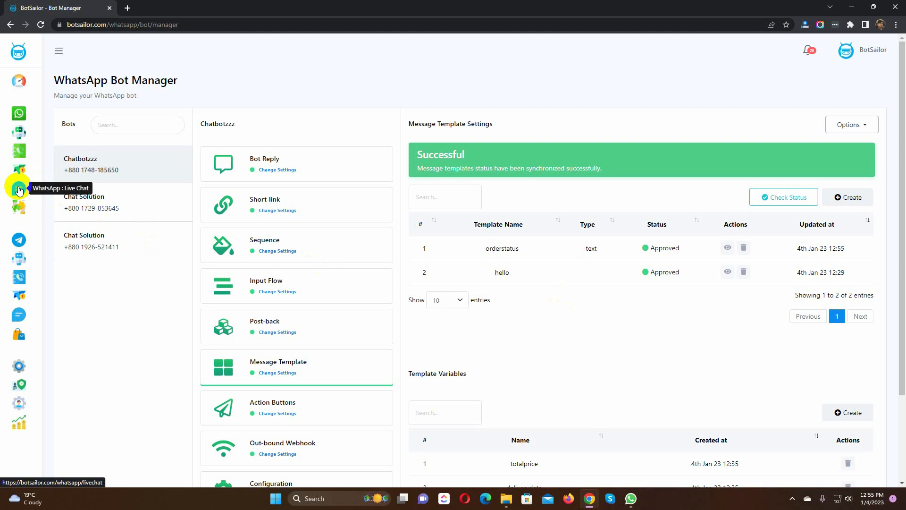
# Step: In WhatsApp Live Chat, select subscriber Ranzu and list the sendable message templates
pyautogui.click(19, 190)
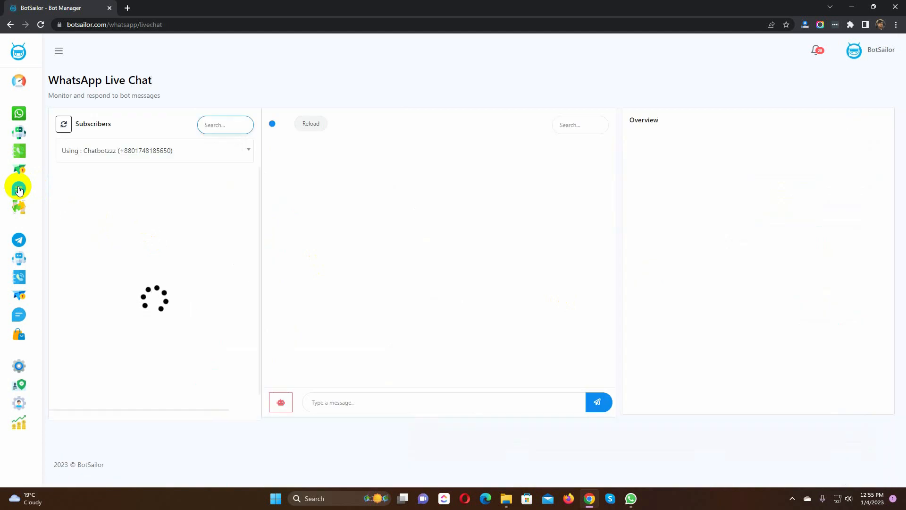
pyautogui.click(120, 180)
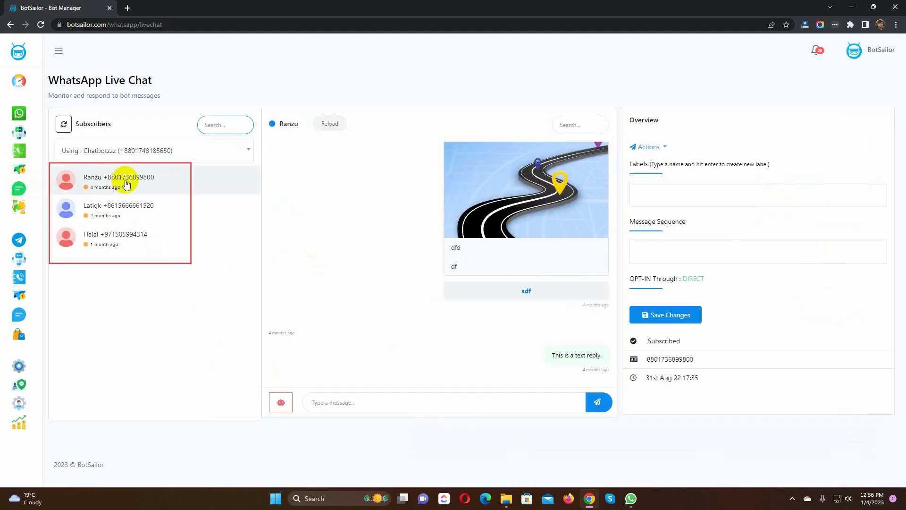
pyautogui.moveTo(318, 466)
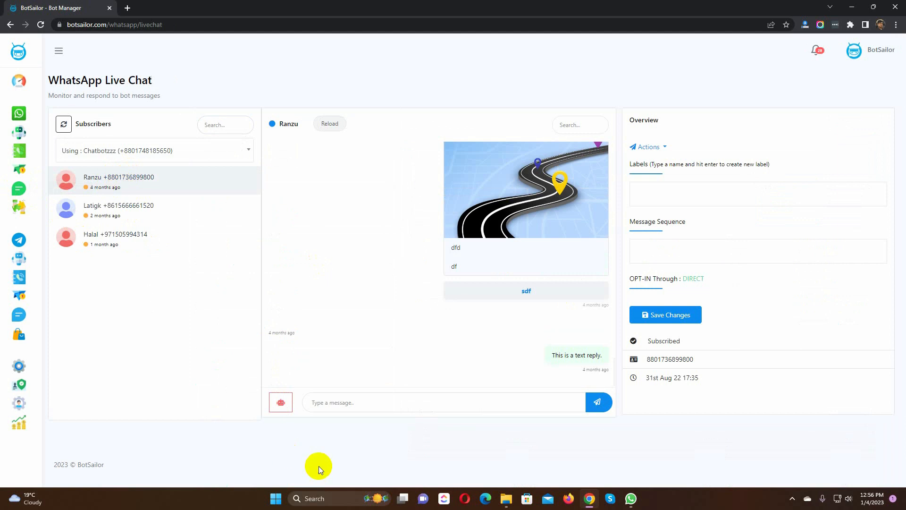
pyautogui.moveTo(280, 402)
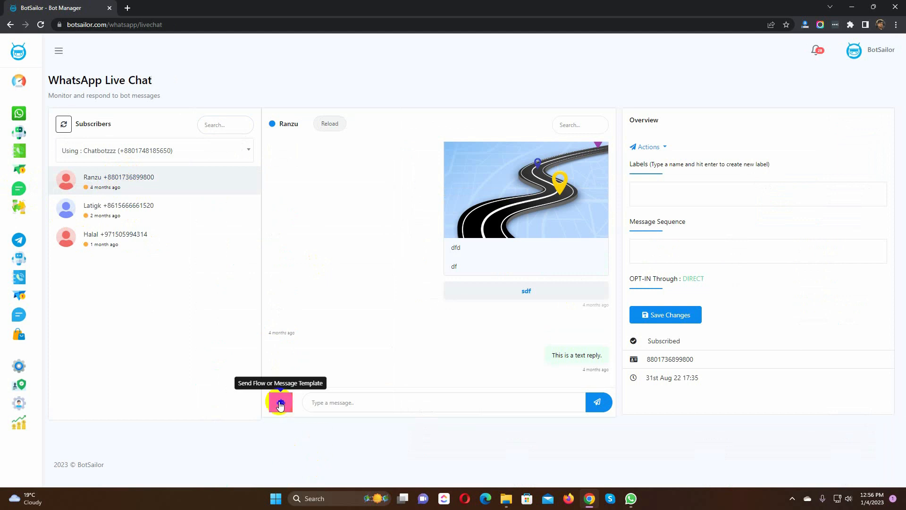
pyautogui.click(279, 402)
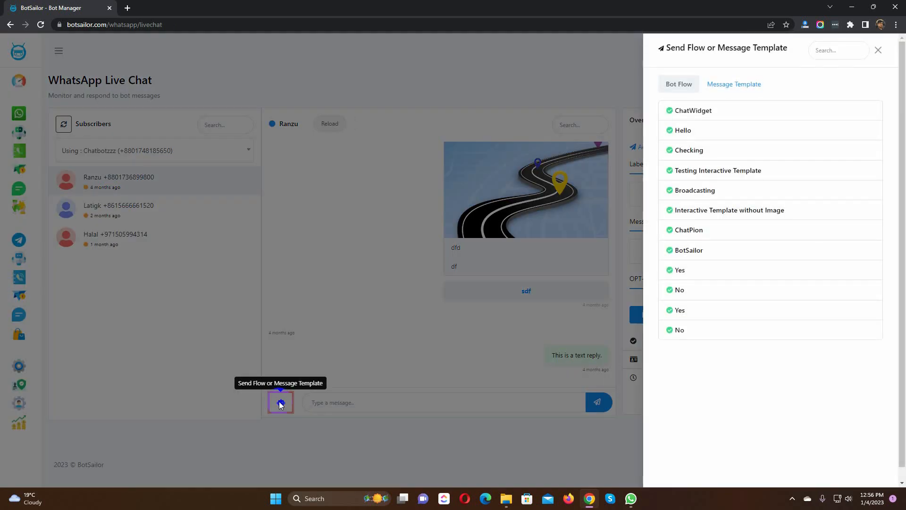
pyautogui.click(733, 84)
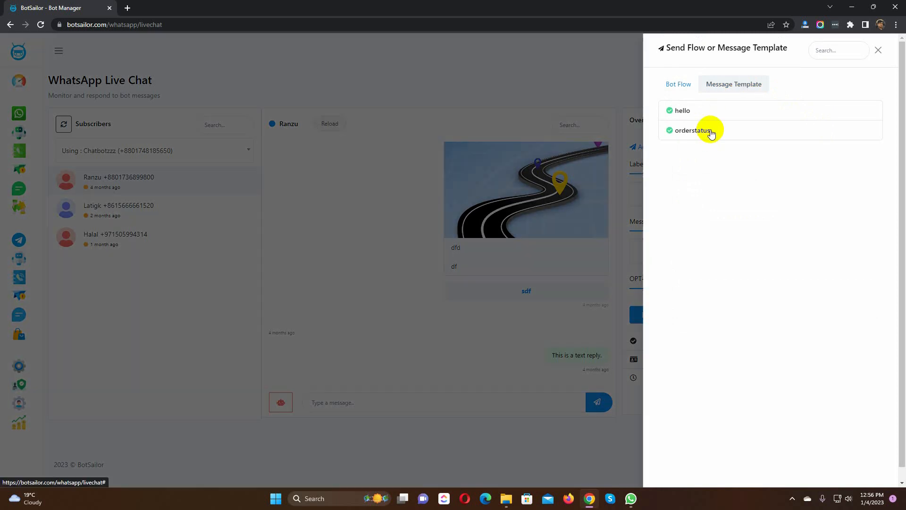
# Step: Send orderstatus with $250, delivery date 10/01/2023 and Know More linked to Hello, then view it in WhatsApp
pyautogui.click(691, 130)
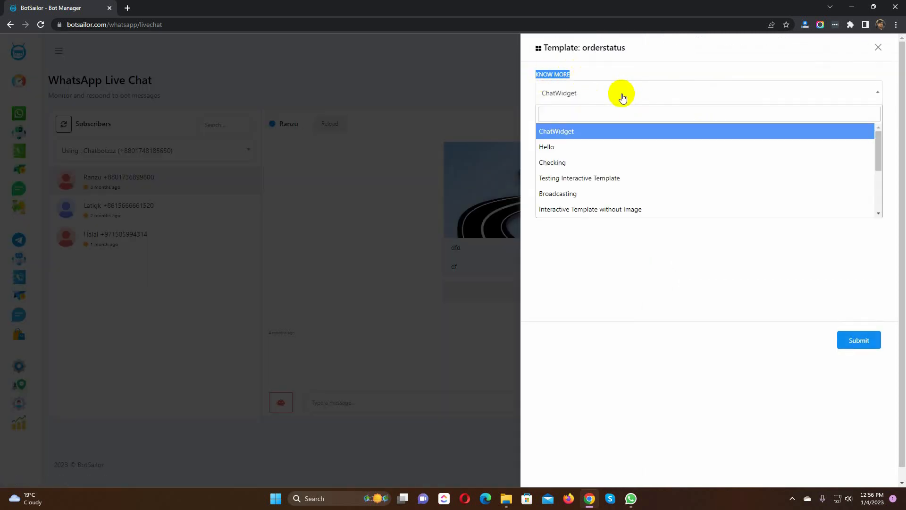
pyautogui.moveTo(546, 148)
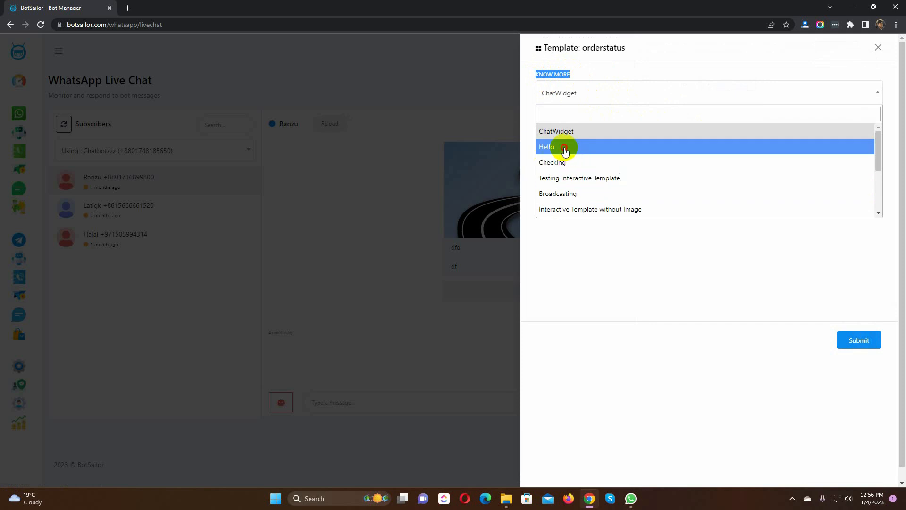
pyautogui.click(547, 147)
pyautogui.write('10')
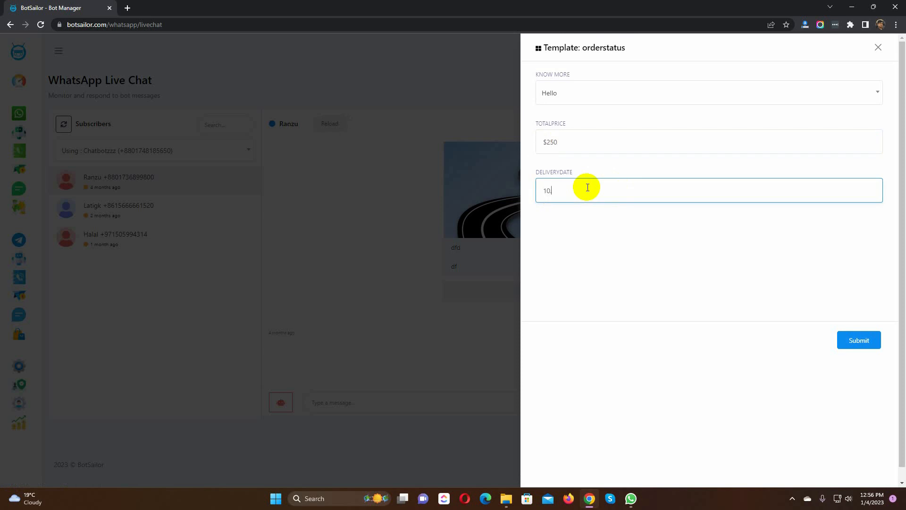
pyautogui.write('/01/2')
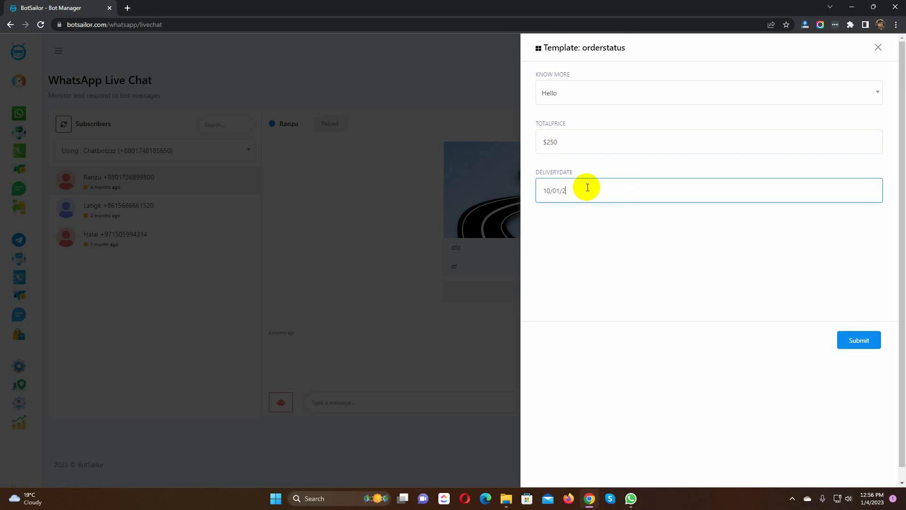
pyautogui.click(858, 340)
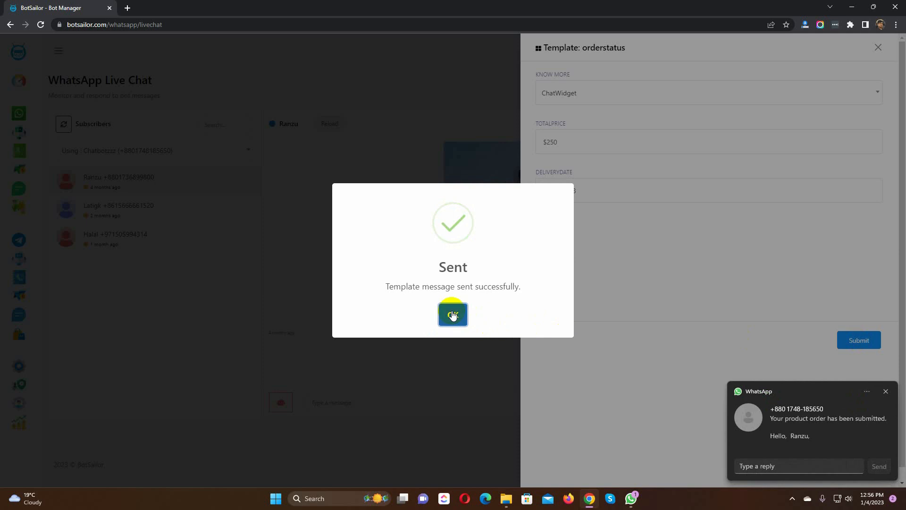
pyautogui.click(453, 314)
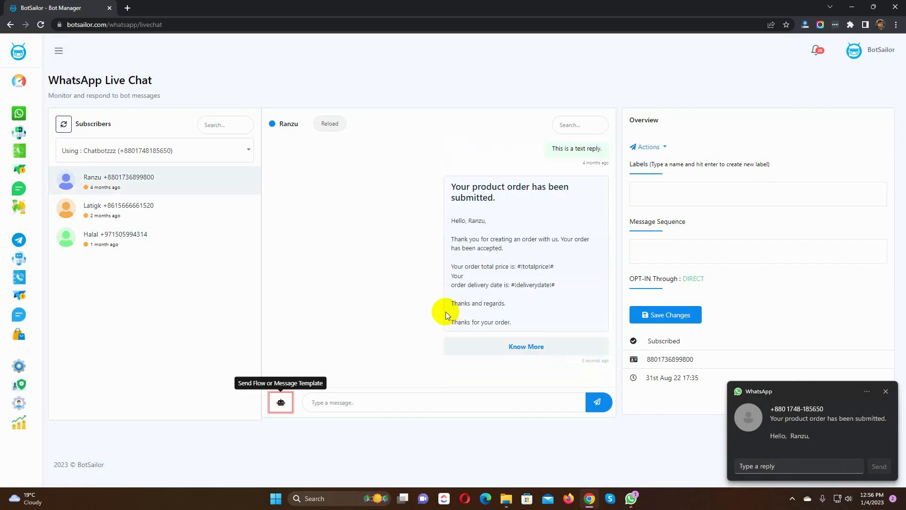
pyautogui.moveTo(815, 436)
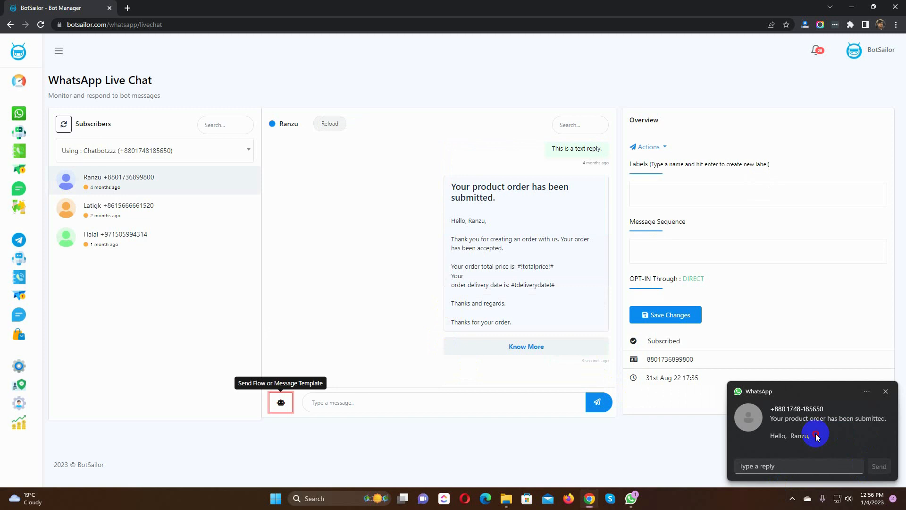
pyautogui.click(815, 434)
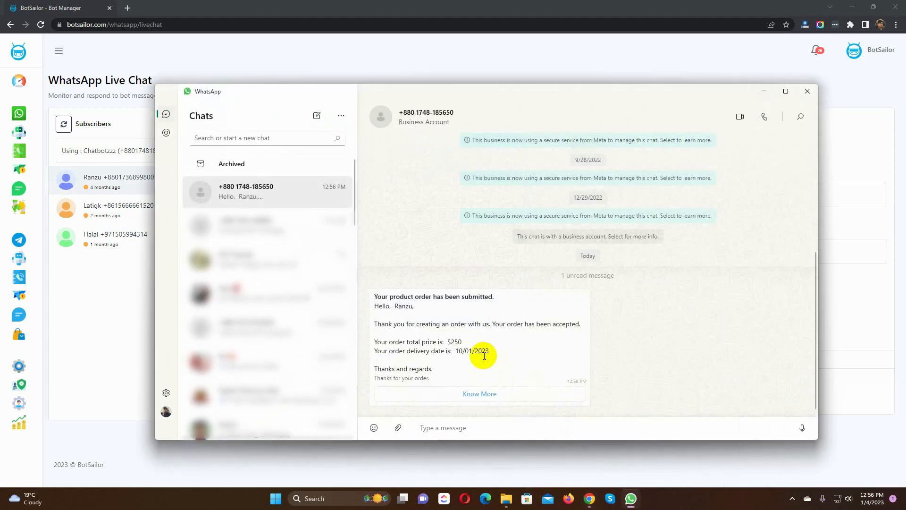